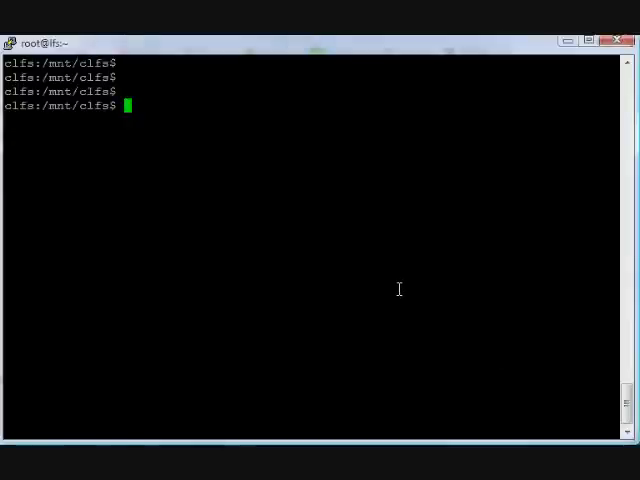
Step: Write a note line 'CLFS compile ARM Linux' at the prompt before listing /mnt/clfs
{"action": "type", "text": "CLFS"}
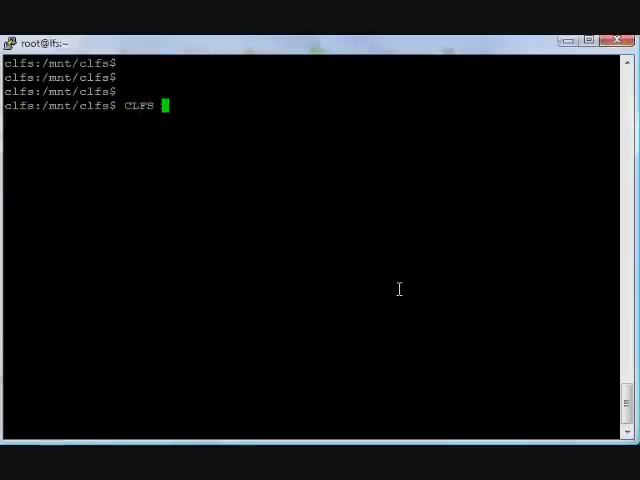
{"action": "type", "text": "compile"}
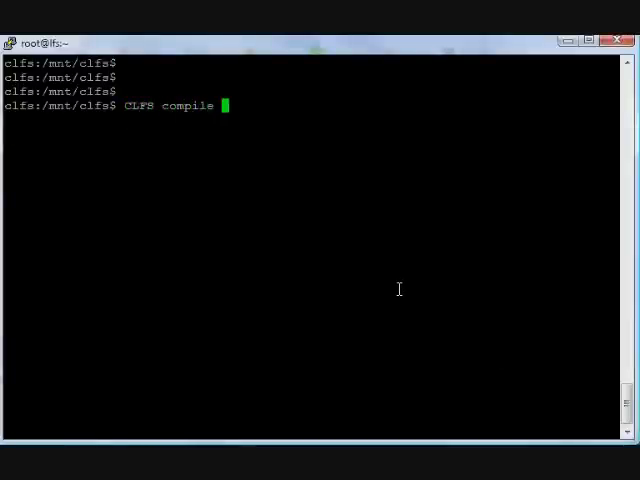
{"action": "type", "text": "ARM"}
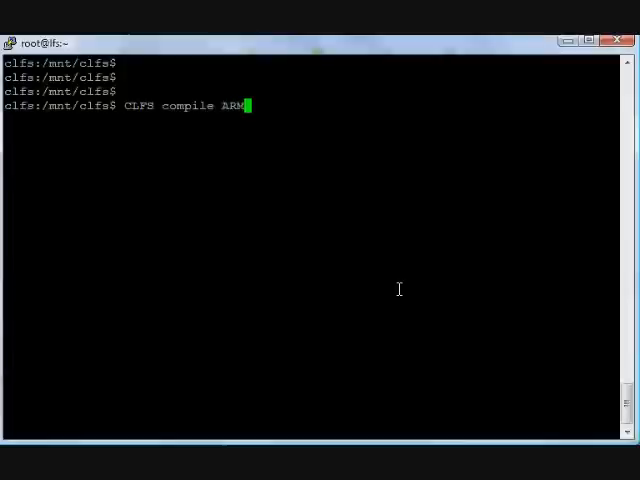
{"action": "type", "text": "Linux"}
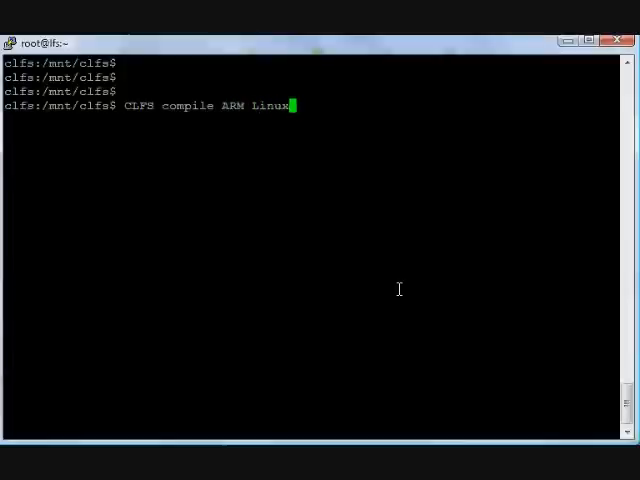
{"action": "key", "text": "BackSpace"}
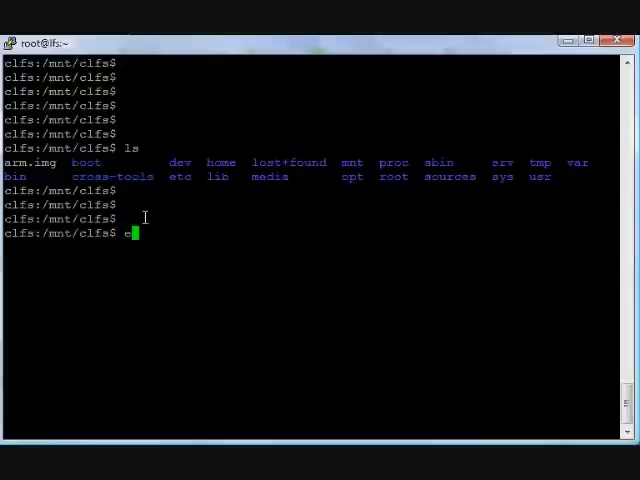
Step: Print the CLFS variable with echo $CLFS, confirming it is /mnt/clfs
{"action": "type", "text": "cho $"}
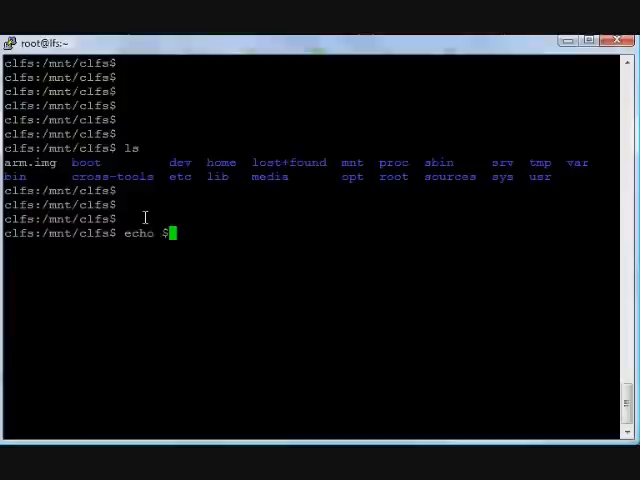
{"action": "type", "text": "CLGS"}
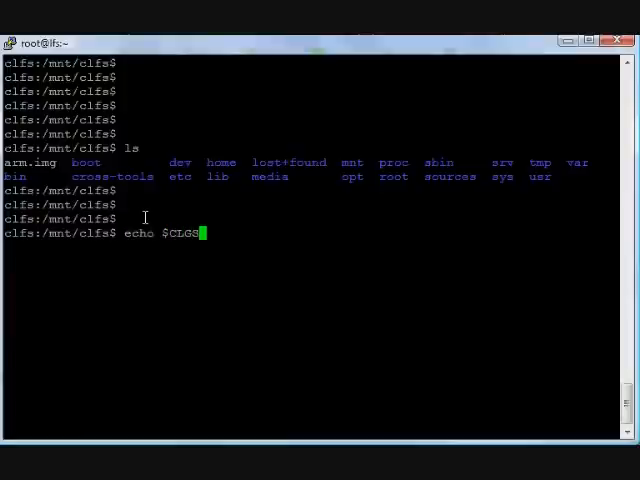
{"action": "key", "text": "BackSpace"}
{"action": "type", "text": "F"}
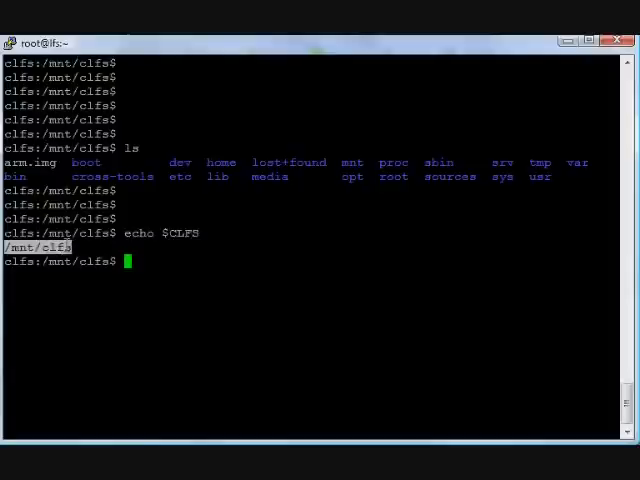
Step: Show disk usage with df -h (/dev/hdb1 84% used) and grab the cross-tools name
{"action": "type", "text": "df"}
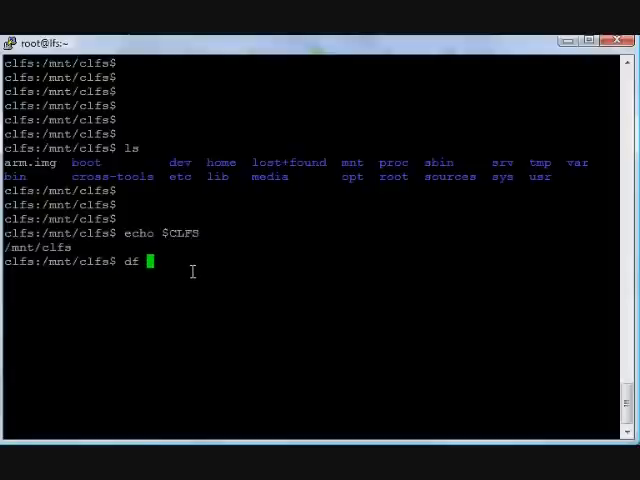
{"action": "type", "text": "-h"}
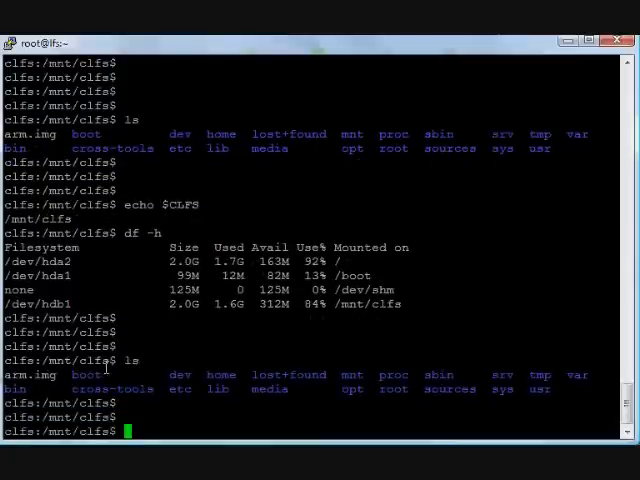
{"action": "double_click", "coordinate": [113, 388]}
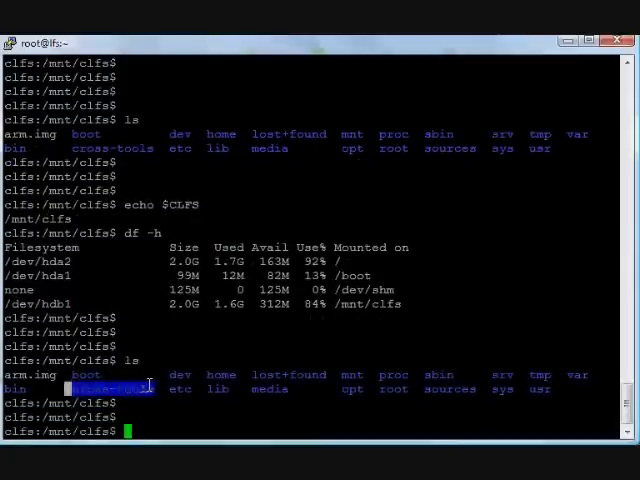
Step: Enter cross-tools and its arm-unknown-linux-gnu/bin directory, listing the toolchain tools
{"action": "type", "text": "cd cross-tools/"}
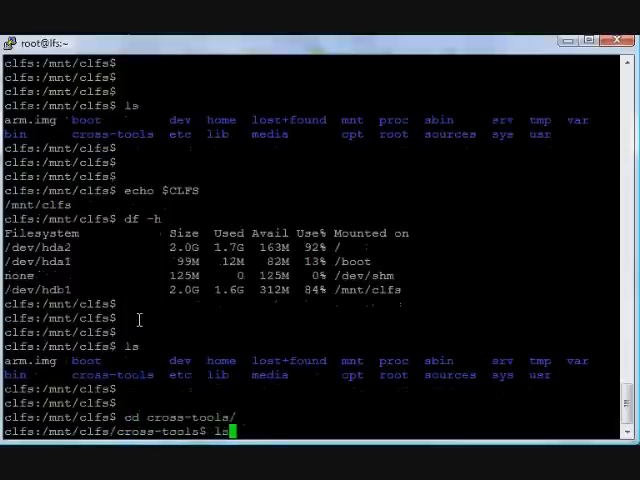
{"action": "key", "text": "Return"}
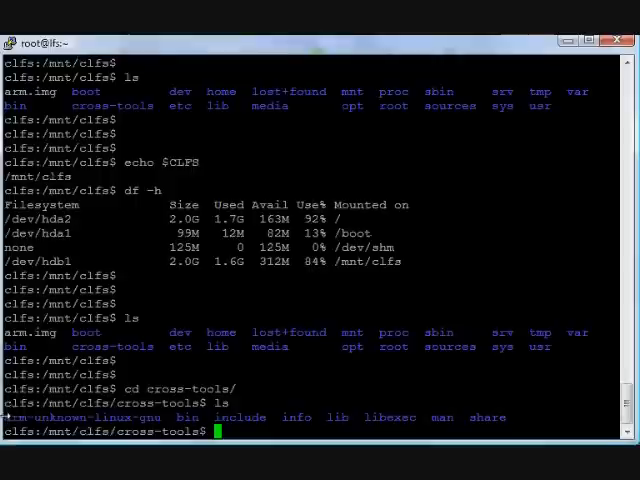
{"action": "double_click", "coordinate": [70, 417]}
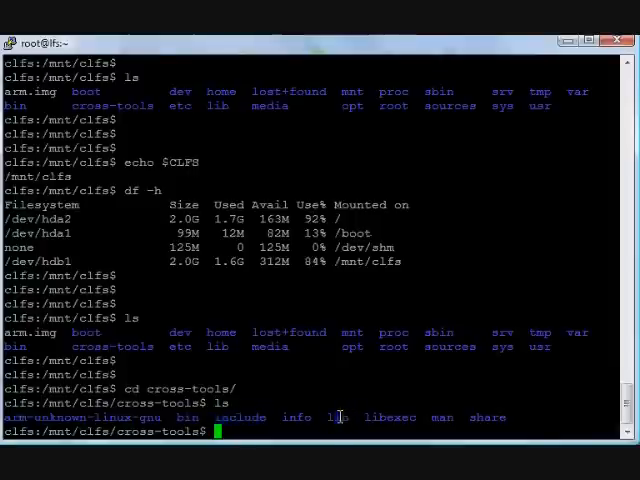
{"action": "type", "text": "c"}
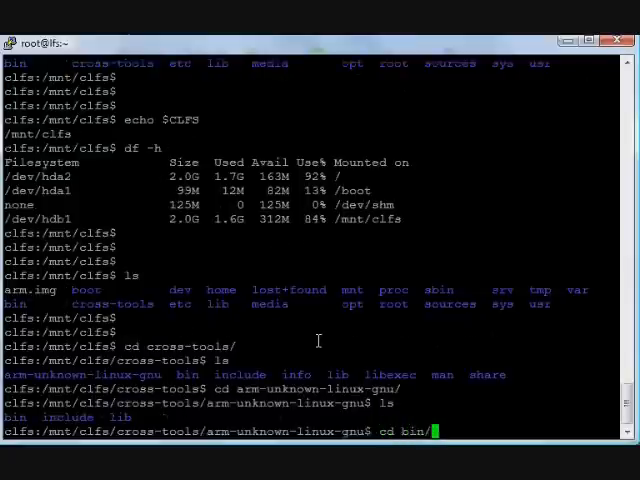
{"action": "key", "text": "Return"}
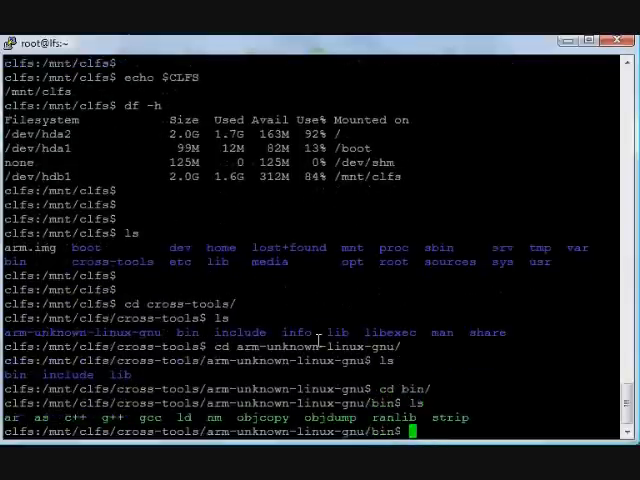
Step: Go back up to cross-tools and change into its bin directory
{"action": "type", "text": "cd .."}
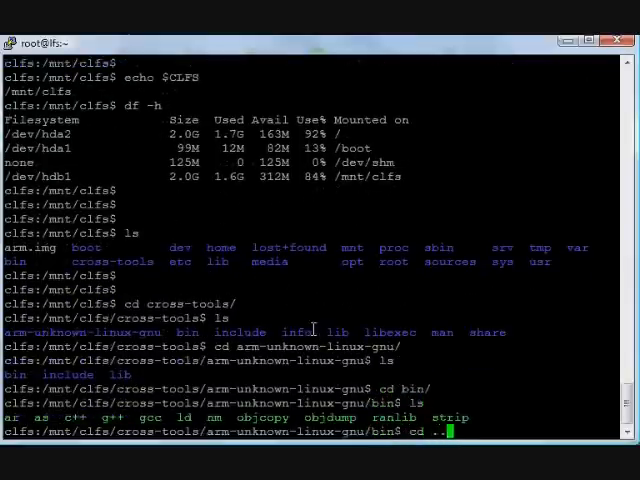
{"action": "type", "text": "ls$ ls"}
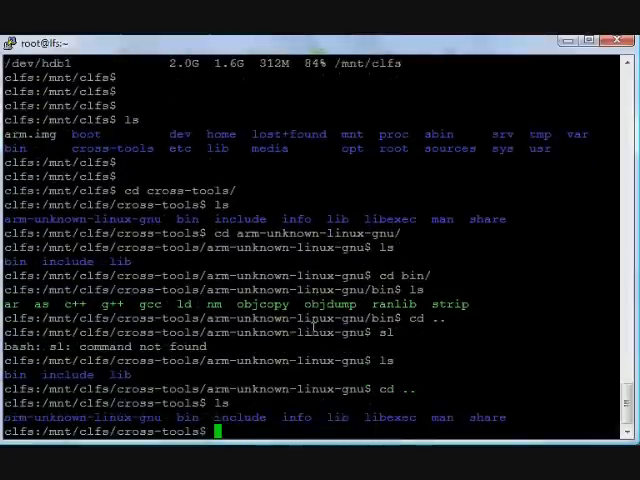
{"action": "type", "text": "cd bin/"}
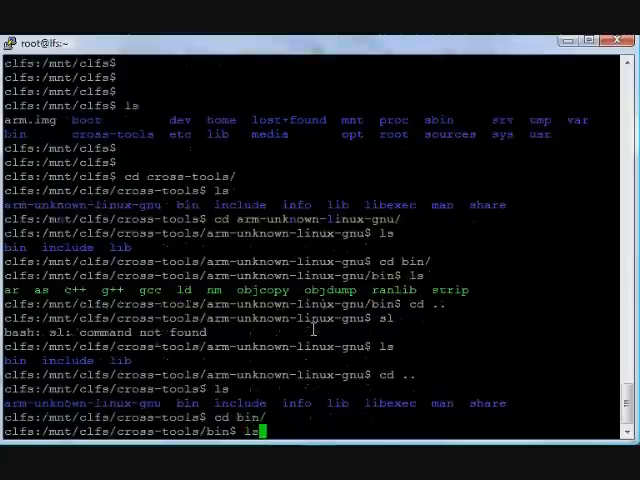
Step: List cross-tools/bin and show ls -l details of the arm-unknown-linux-gnu-gcc binary
{"action": "key", "text": "Return"}
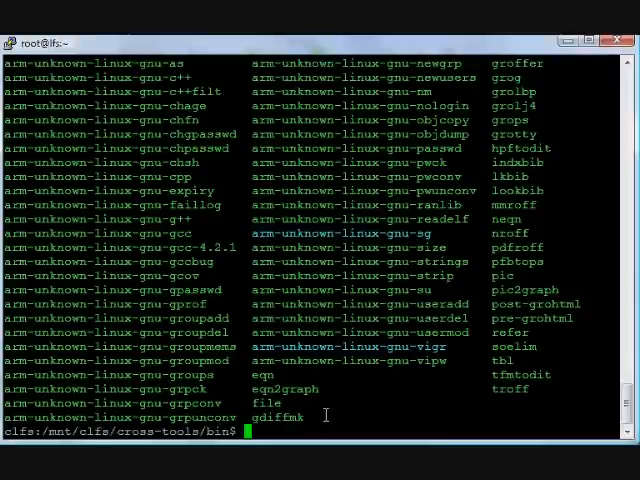
{"action": "type", "text": "ls -l arm-unknown-linux-gnu-"}
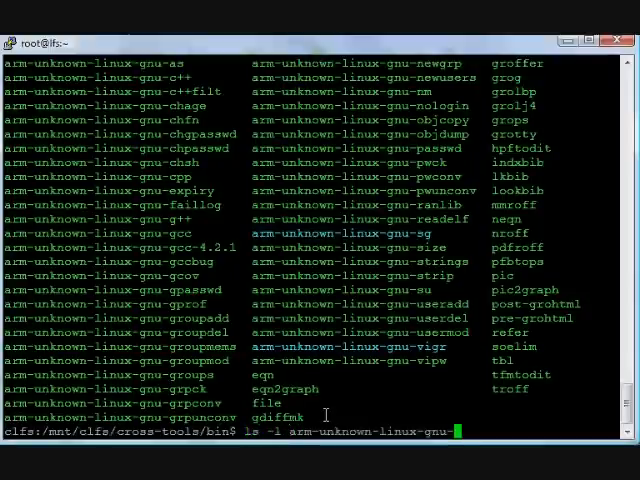
{"action": "type", "text": "gcc"}
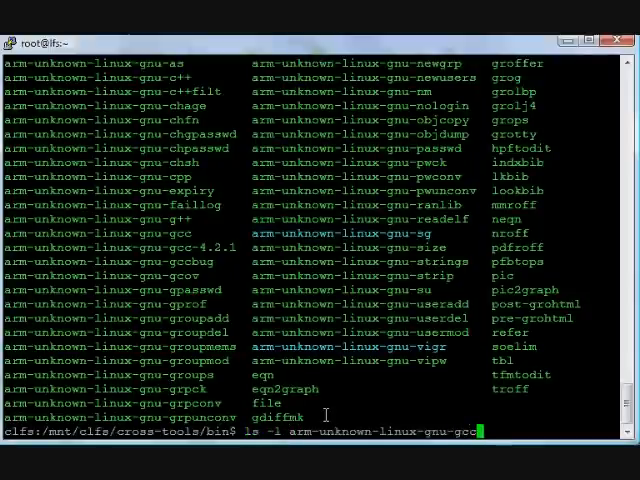
{"action": "key", "text": "Return"}
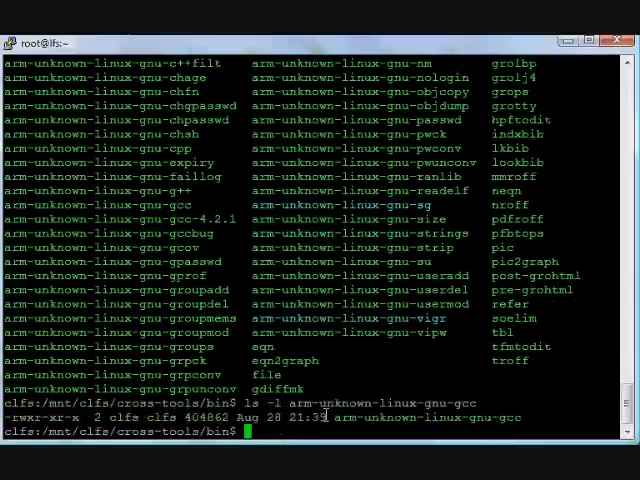
{"action": "type", "text": "echp"}
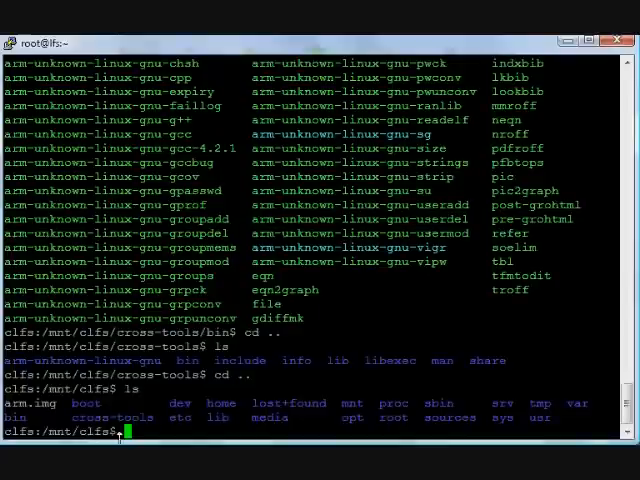
Step: Change into the sources directory under /mnt/clfs
{"action": "double_click", "coordinate": [449, 418]}
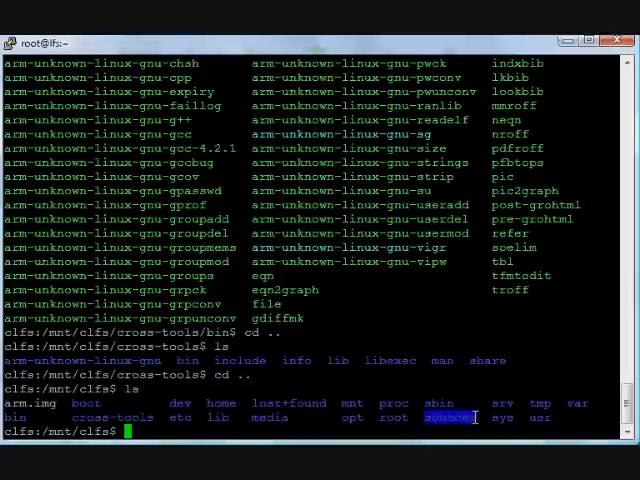
{"action": "type", "text": "cd sources/"}
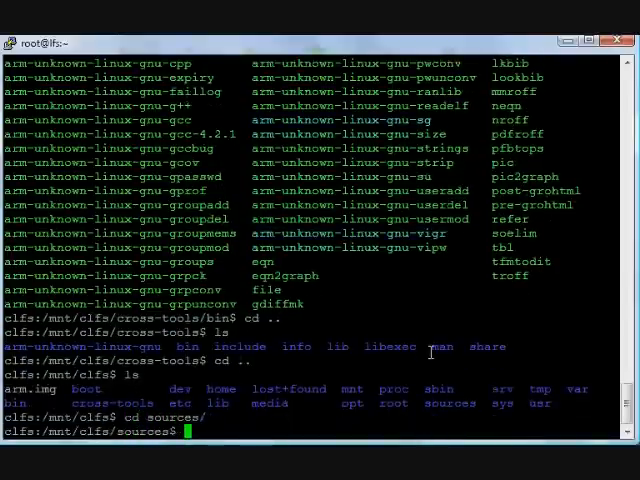
{"action": "key", "text": "Return"}
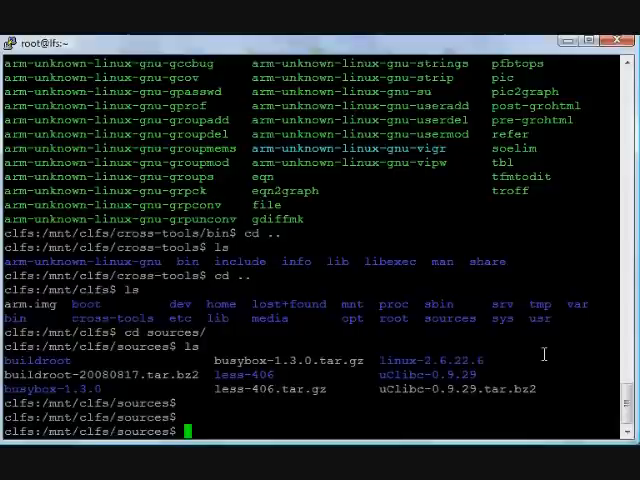
Step: Enter linux-2.6.22.6 and list the kernel's top-level source files
{"action": "type", "text": "cd linux-2.6.22.6/"}
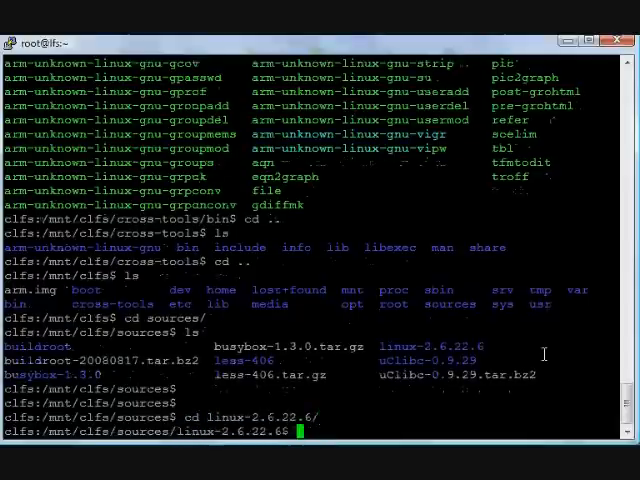
{"action": "type", "text": "ls"}
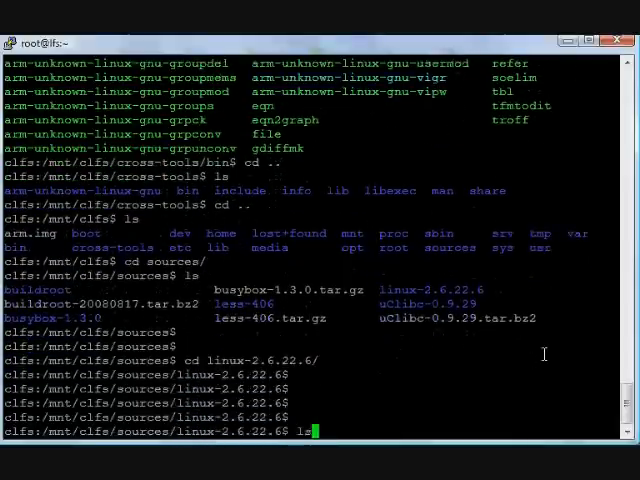
{"action": "key", "text": "Return"}
{"action": "type", "text": "make"}
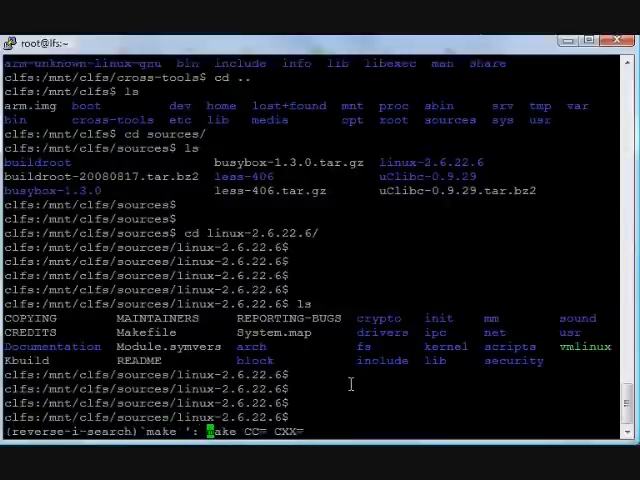
Step: Recall and run make mrproper to clean the kernel tree
{"action": "type", "text": "mr"}
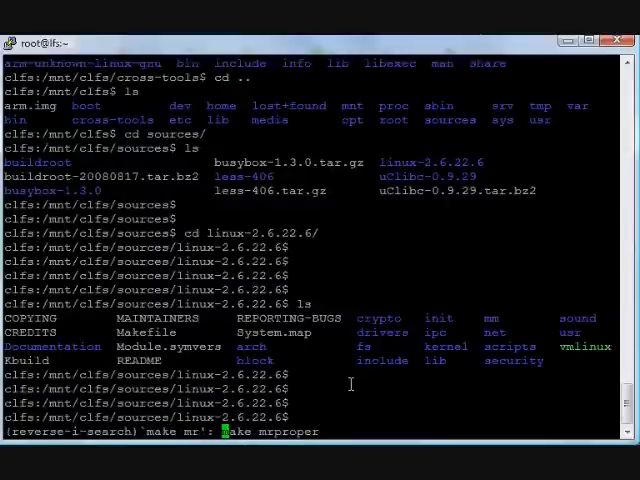
{"action": "key", "text": "Enter"}
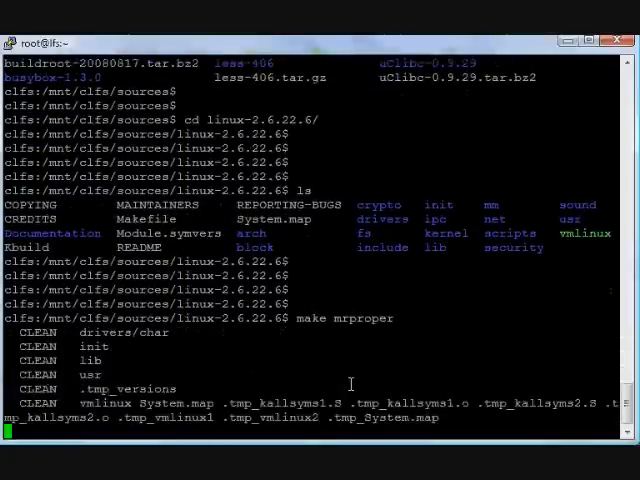
{"action": "scroll", "scroll_direction": "down", "scroll_amount": 3}
{"action": "type", "text": "c"}
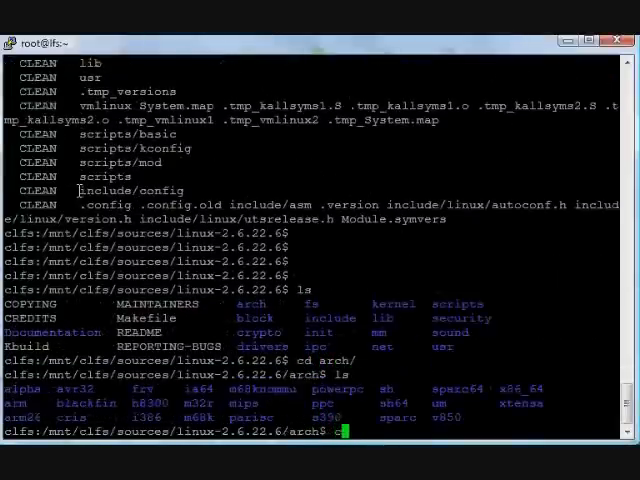
Step: Move into arch/arm/configs where versatile_defconfig and the other board defconfigs are listed
{"action": "type", "text": "d"}
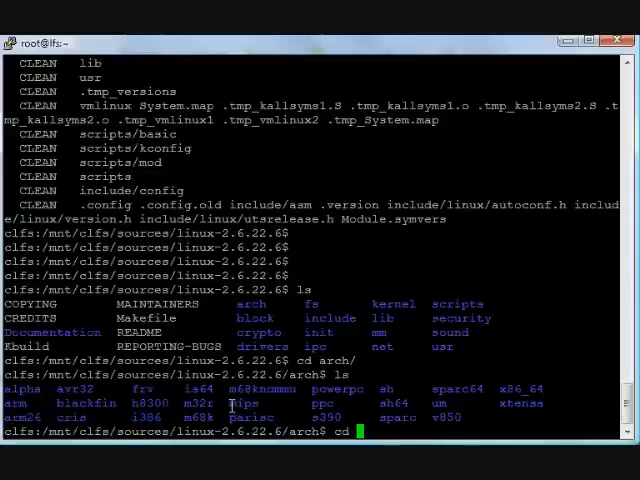
{"action": "double_click", "coordinate": [240, 403]}
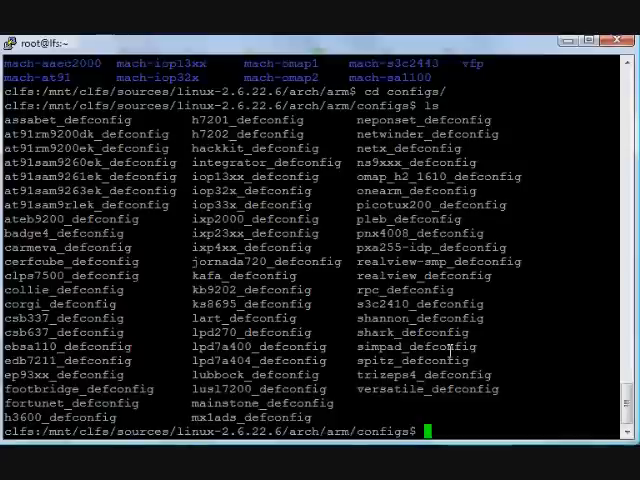
Step: Copy versatile_defconfig to ../../../.config at the kernel tree's top level
{"action": "type", "text": "cp"}
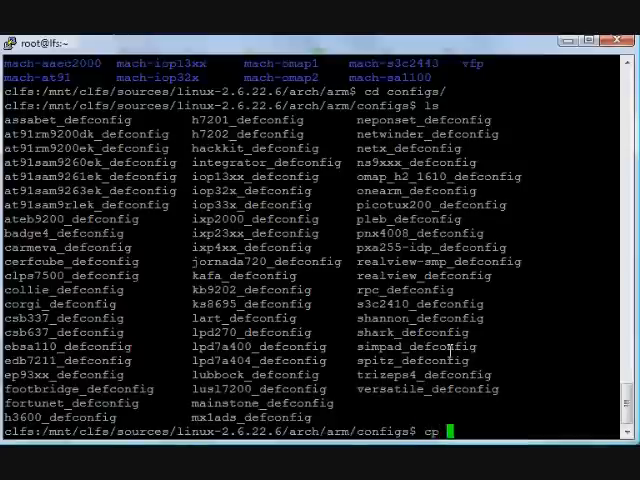
{"action": "type", "text": "versatile_defconfig ../../../."}
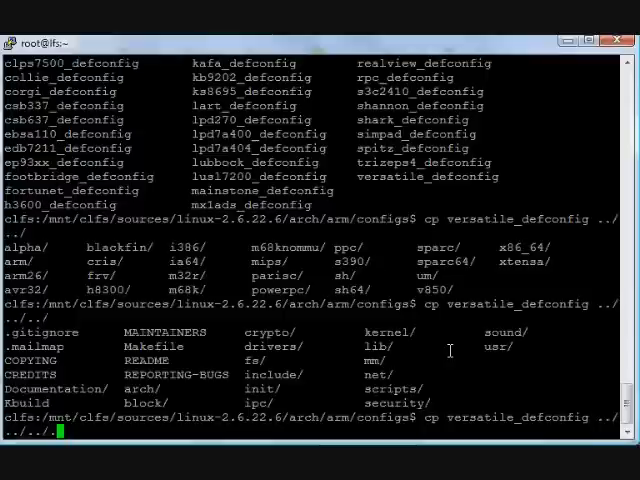
{"action": "type", "text": "config"}
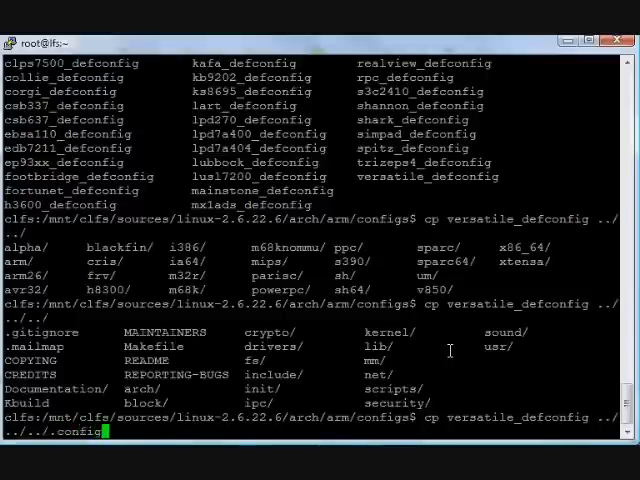
Step: Return to linux-2.6.22.6 and check the new 19630-byte .config file
{"action": "type", "text": "cd"}
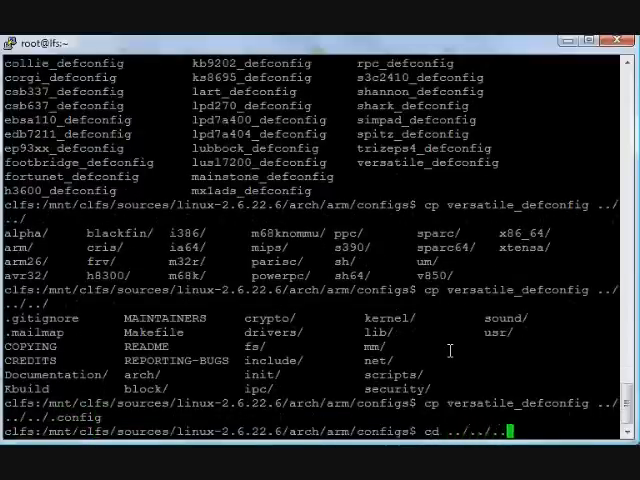
{"action": "key", "text": "Return"}
{"action": "type", "text": "ls -l .config"}
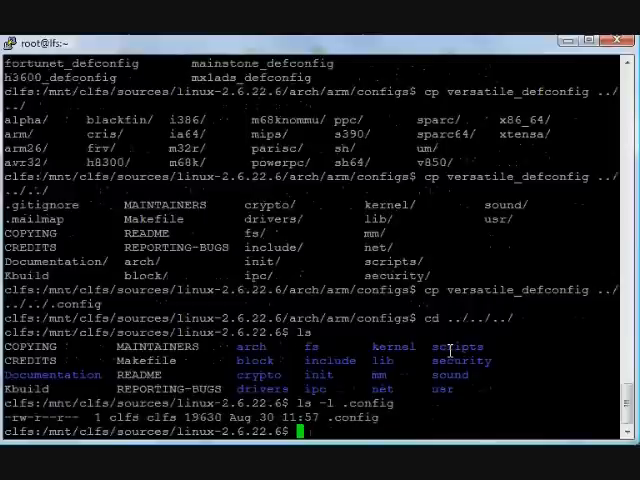
{"action": "type", "text": "cat .c"}
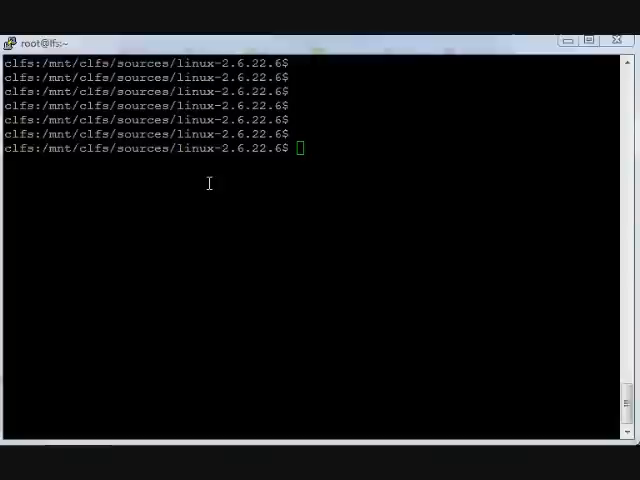
Step: Verify .config with ls -l and page through it with cat .config | less
{"action": "type", "text": "ls -la .config"}
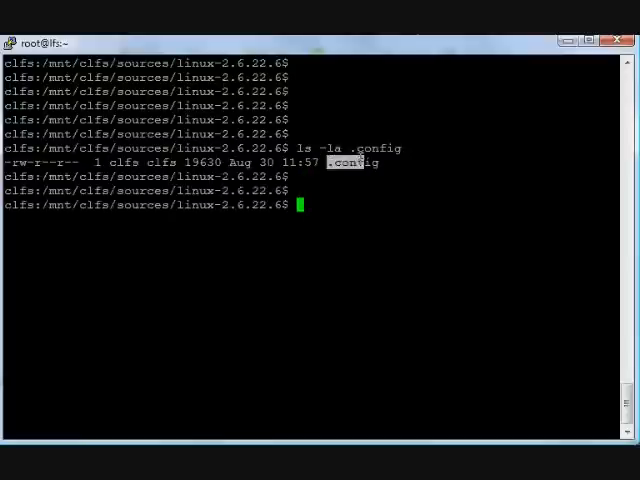
{"action": "type", "text": "cat"}
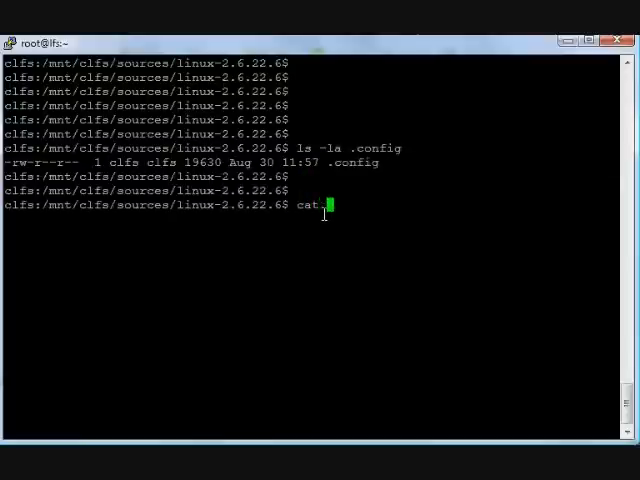
{"action": "type", "text": ".config | less"}
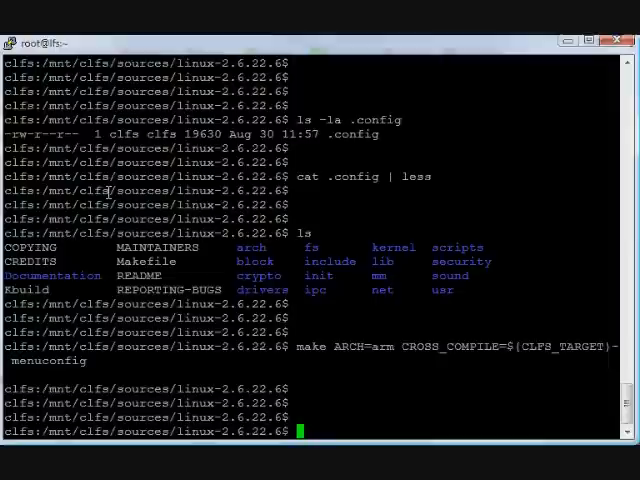
Step: Recall and run make ARCH=arm CROSS_COMPILE=${CLFS_TARGET}- menuconfig, bringing up the kernel configuration menu
{"action": "key", "text": "ctrl+r"}
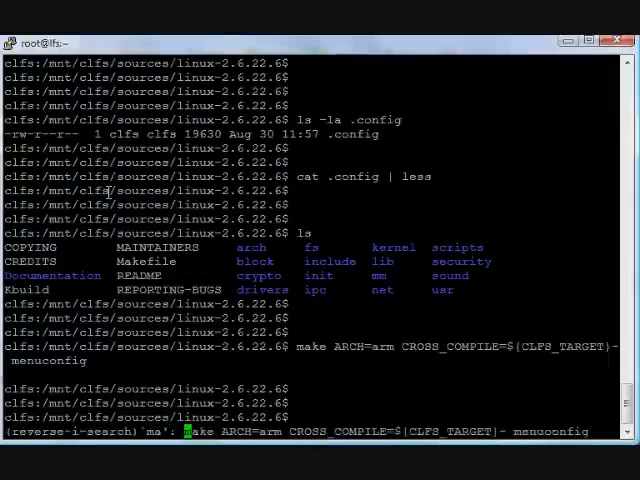
{"action": "key", "text": "Enter"}
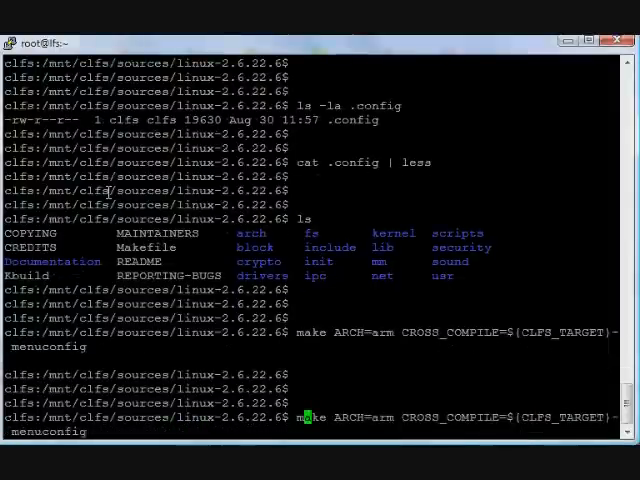
{"action": "key", "text": "Return"}
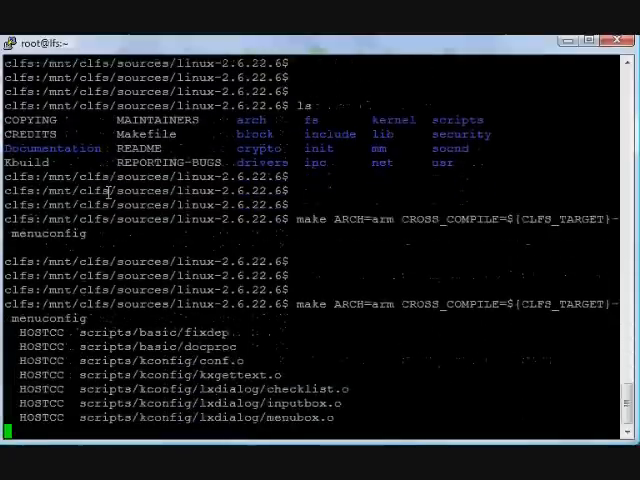
{"action": "scroll", "scroll_direction": "down", "scroll_amount": 3}
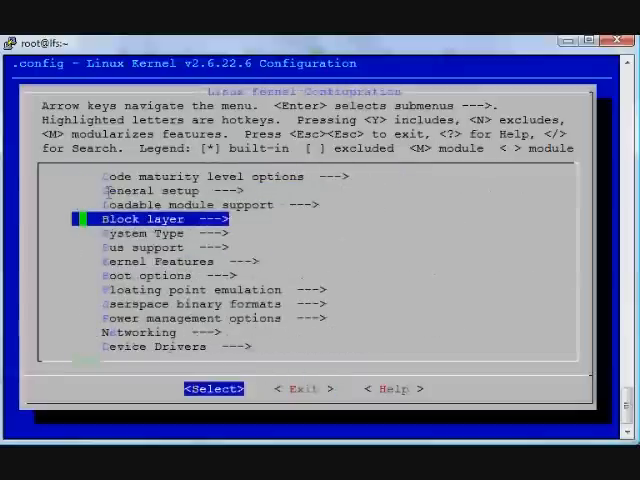
Step: Review System Type, File systems and Block devices, keeping the default RAM disk size at 4096
{"action": "left_click", "coordinate": [144, 233]}
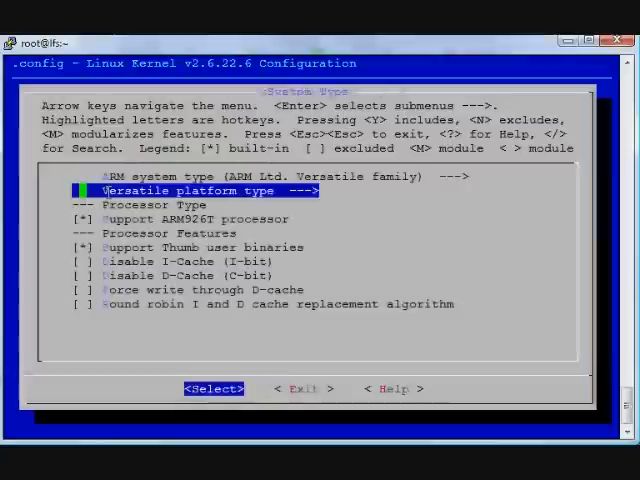
{"action": "key", "text": "Down"}
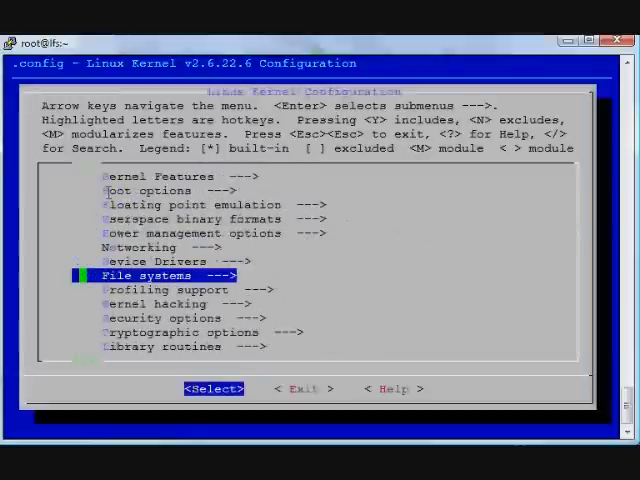
{"action": "key", "text": "Down"}
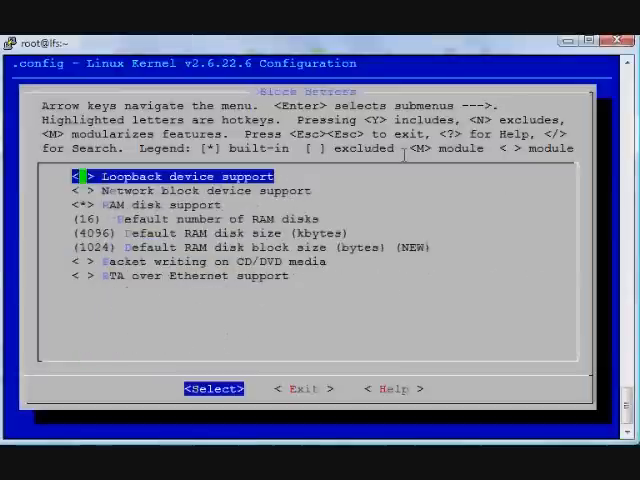
{"action": "key", "text": "Down"}
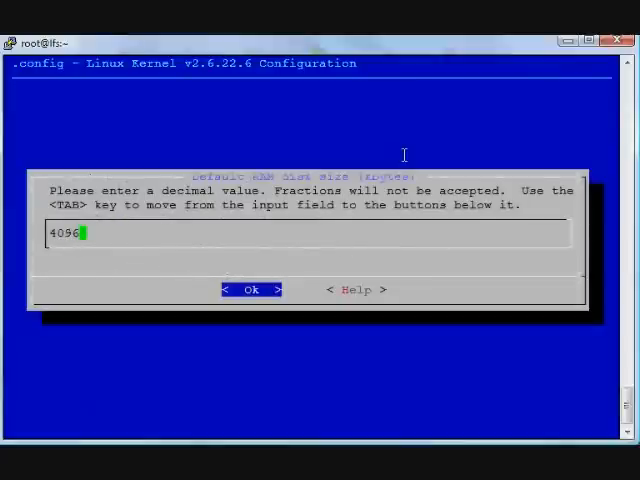
{"action": "left_click", "coordinate": [252, 289]}
{"action": "type", "text": "make ARCH=arm CROSS_COMPILE=${CLFS_TARGET}-"}
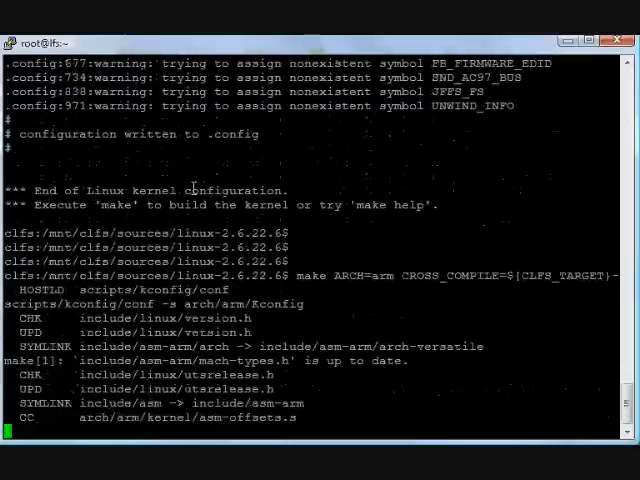
Step: Scroll through the make output until zImage and the modules are built and the prompt returns
{"action": "scroll", "scroll_direction": "down", "scroll_amount": 3}
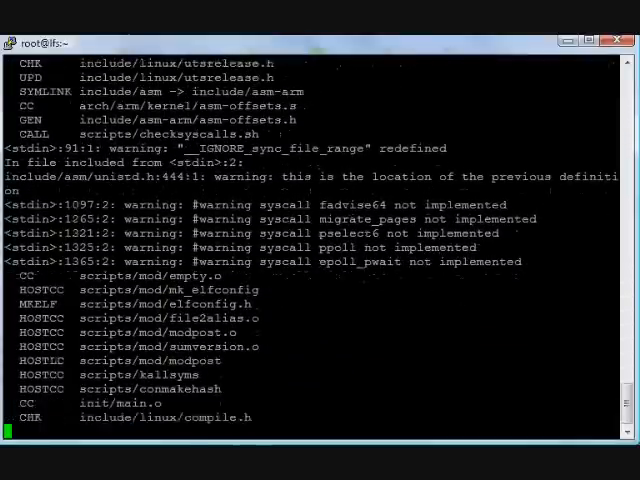
{"action": "scroll", "scroll_direction": "down", "scroll_amount": 3}
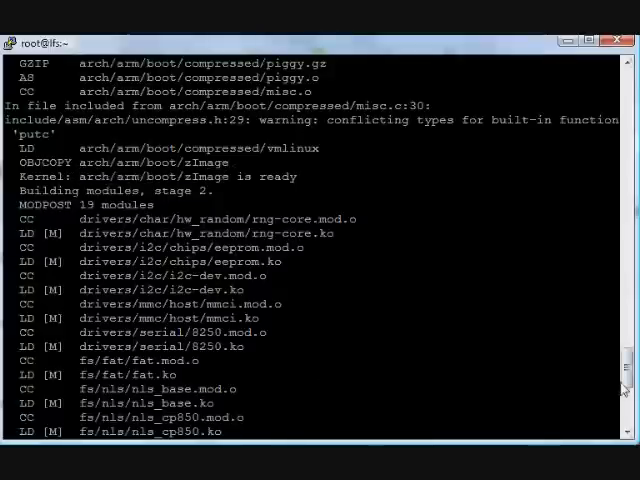
{"action": "scroll", "scroll_direction": "down", "scroll_amount": 3}
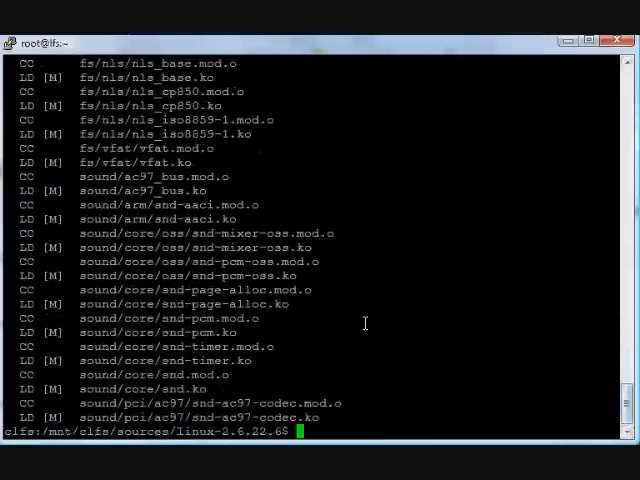
Step: Run ls -lh arch/arm/boot/zImage to list the compressed kernel image with its size
{"action": "type", "text": "ls -lh"}
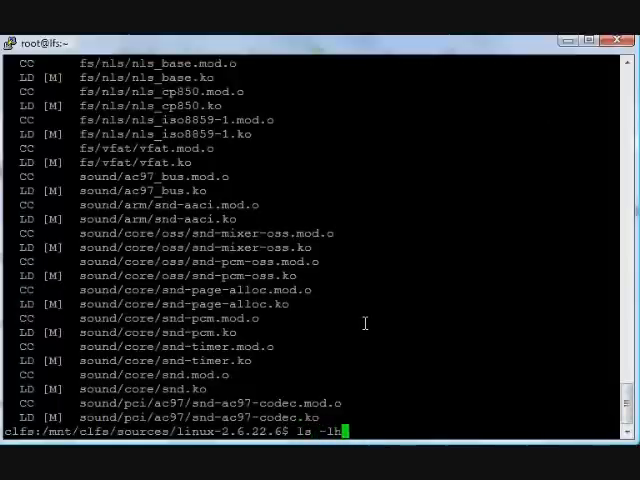
{"action": "type", "text": "arch/"}
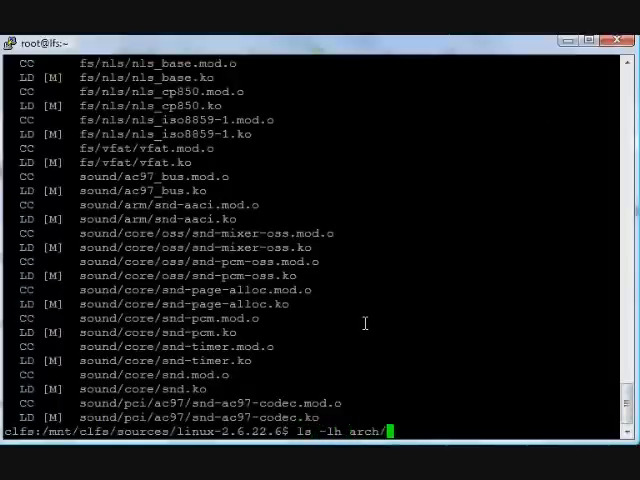
{"action": "type", "text": "rm"}
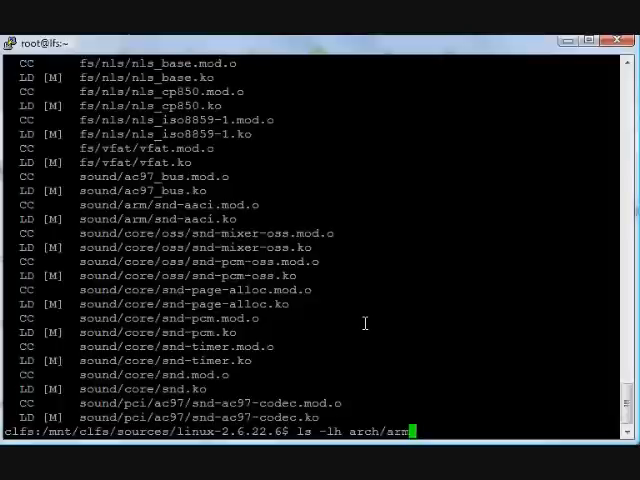
{"action": "type", "text": "boot/z"}
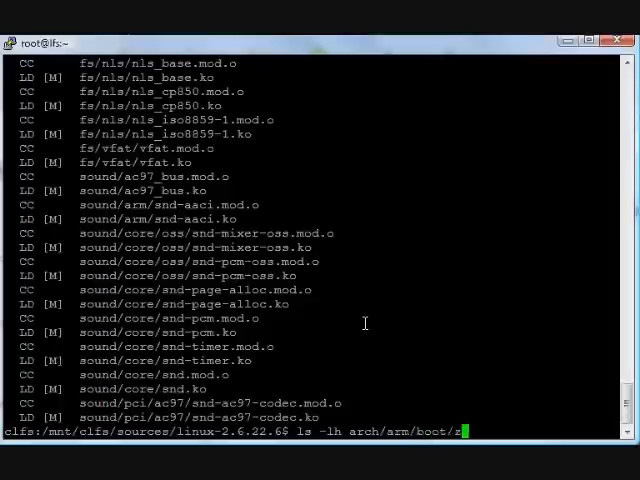
{"action": "key", "text": "Return"}
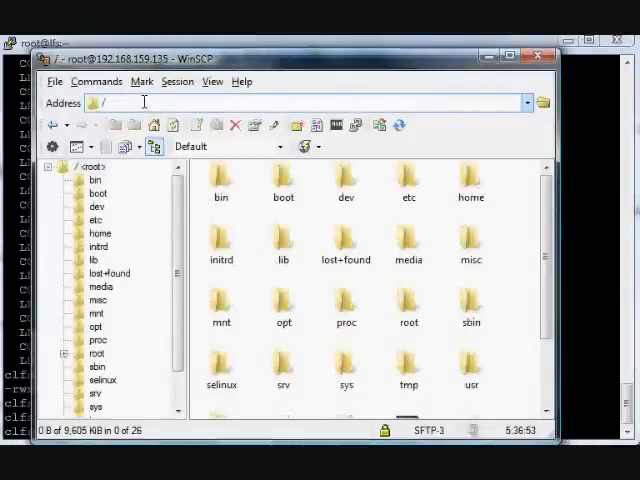
Step: Navigate from /mnt through clfs, sources, linux-2.6.22.6, arch and arm to the boot folder
{"action": "type", "text": "mnt/clfs"}
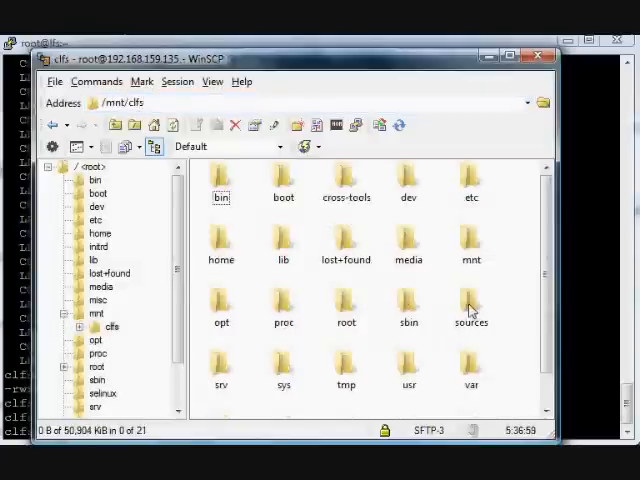
{"action": "double_click", "coordinate": [470, 302]}
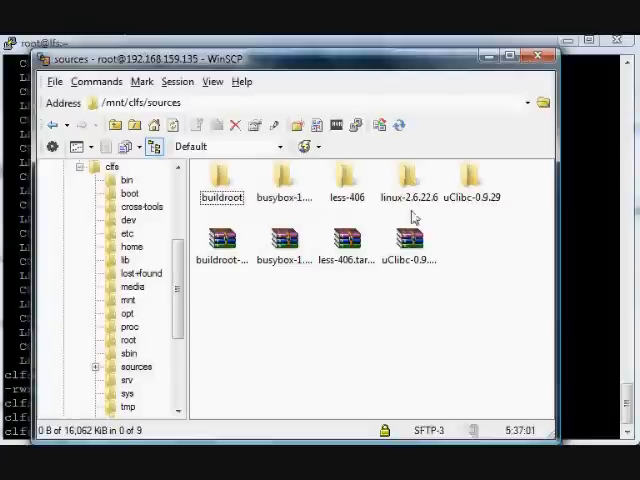
{"action": "double_click", "coordinate": [409, 175]}
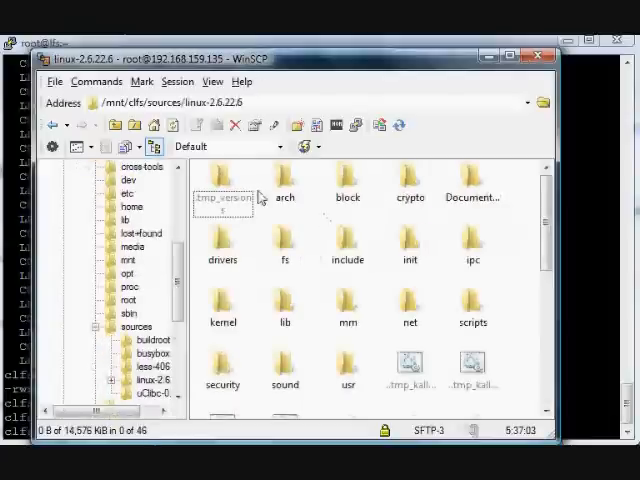
{"action": "double_click", "coordinate": [286, 183]}
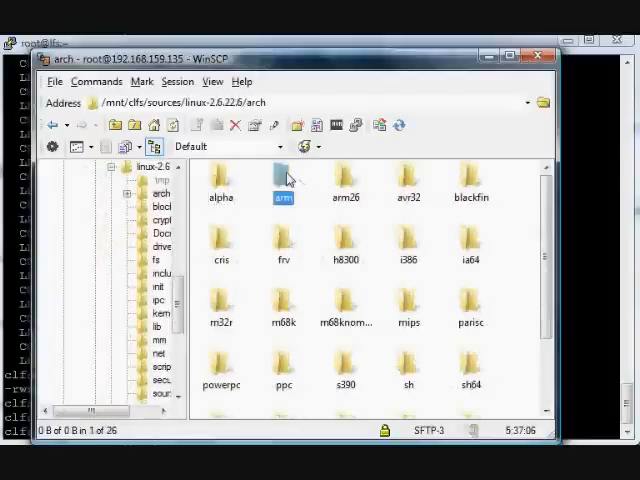
{"action": "double_click", "coordinate": [283, 180]}
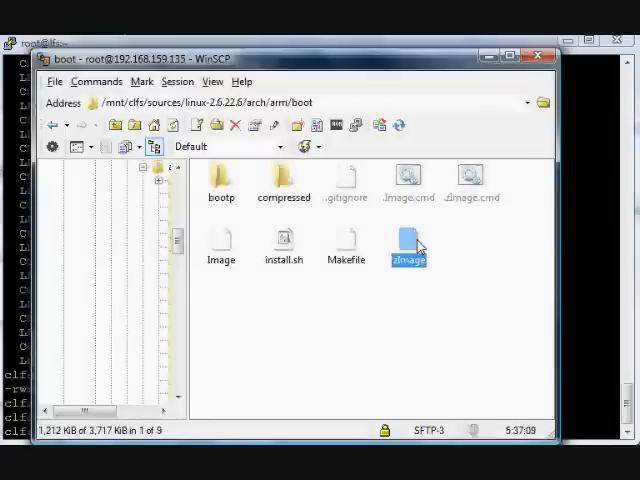
Step: Copy zImage from arch/arm/boot to the local G:\arm\ folder
{"action": "right_click", "coordinate": [406, 252]}
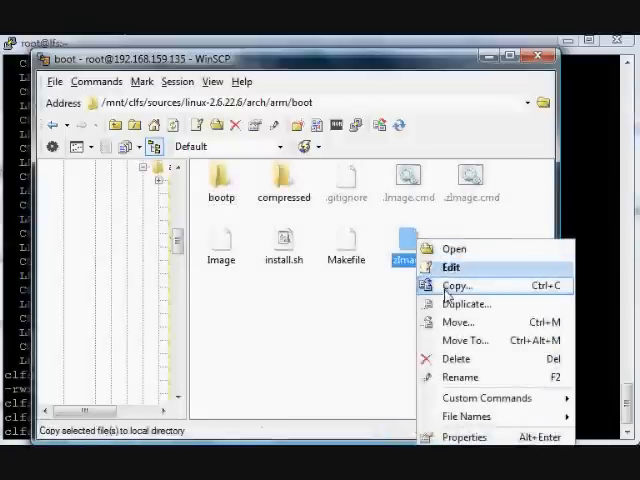
{"action": "left_click", "coordinate": [457, 285]}
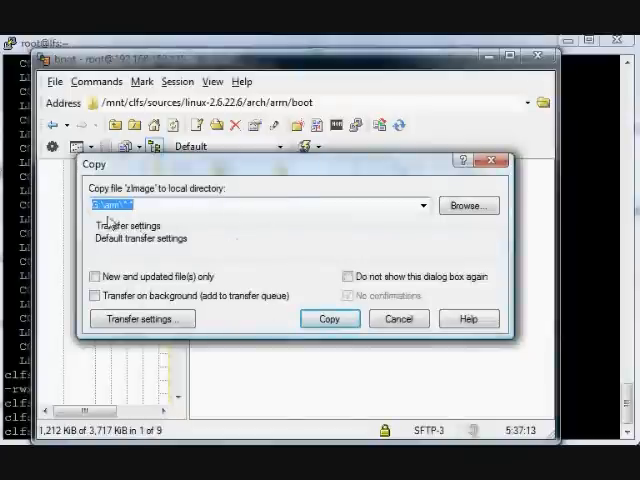
{"action": "left_click", "coordinate": [329, 318]}
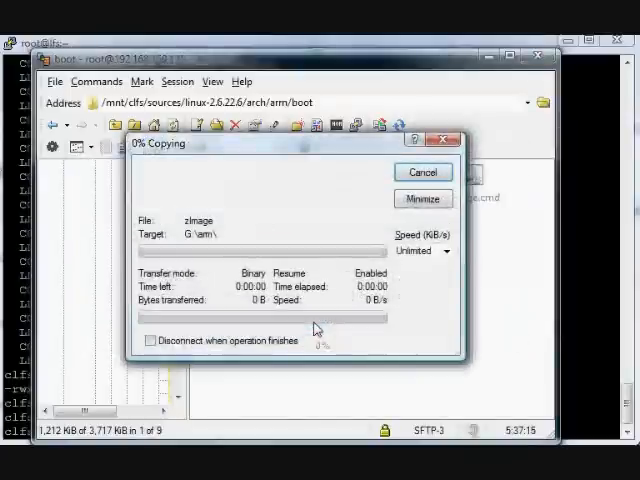